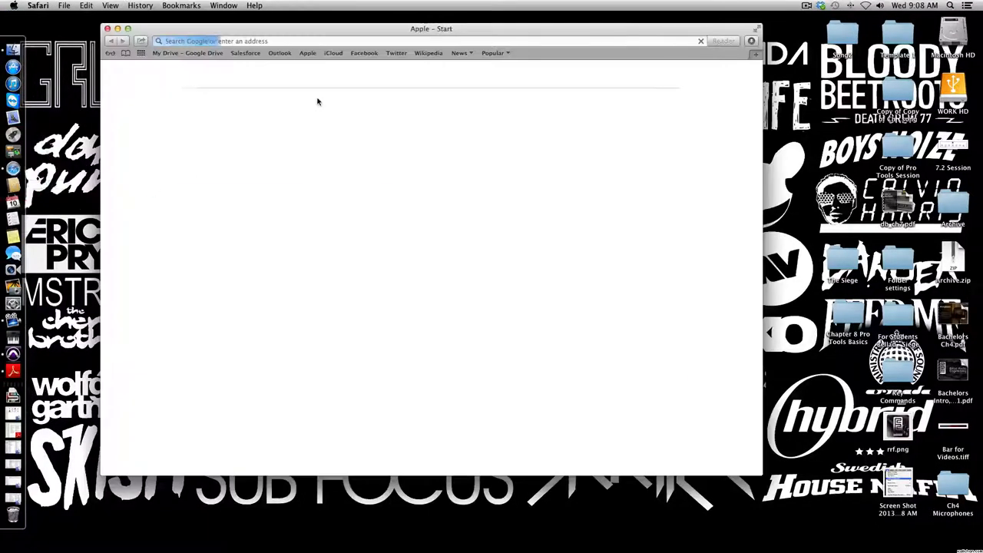
# Go to google.com and reach the Google Accounts sign-in page
pyautogui.click(279, 40)
pyautogui.write('google.')
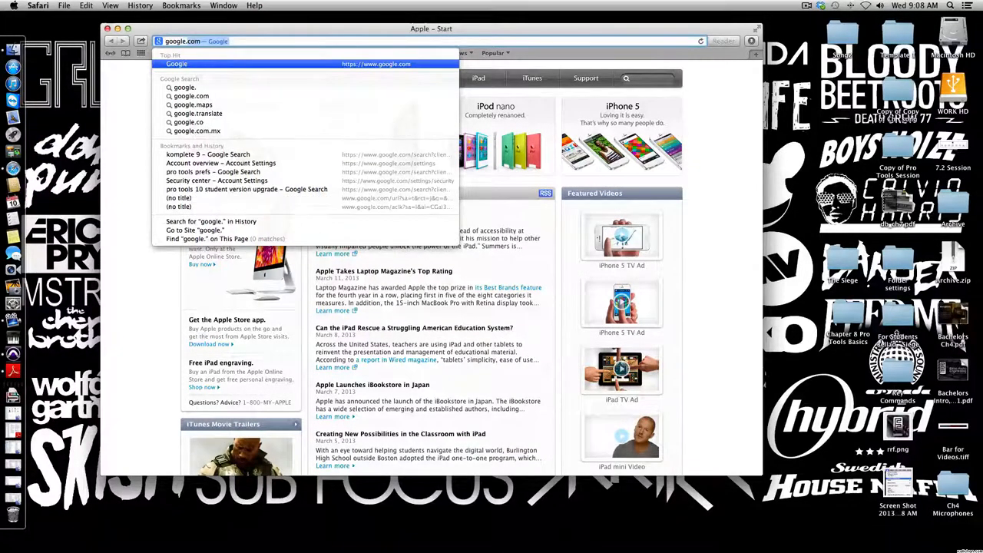
pyautogui.click(177, 65)
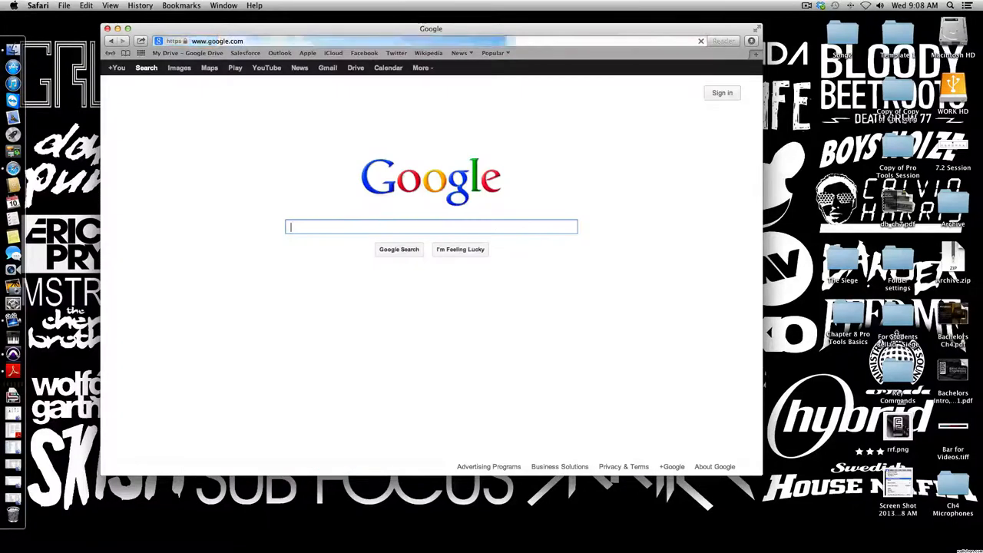
pyautogui.click(722, 93)
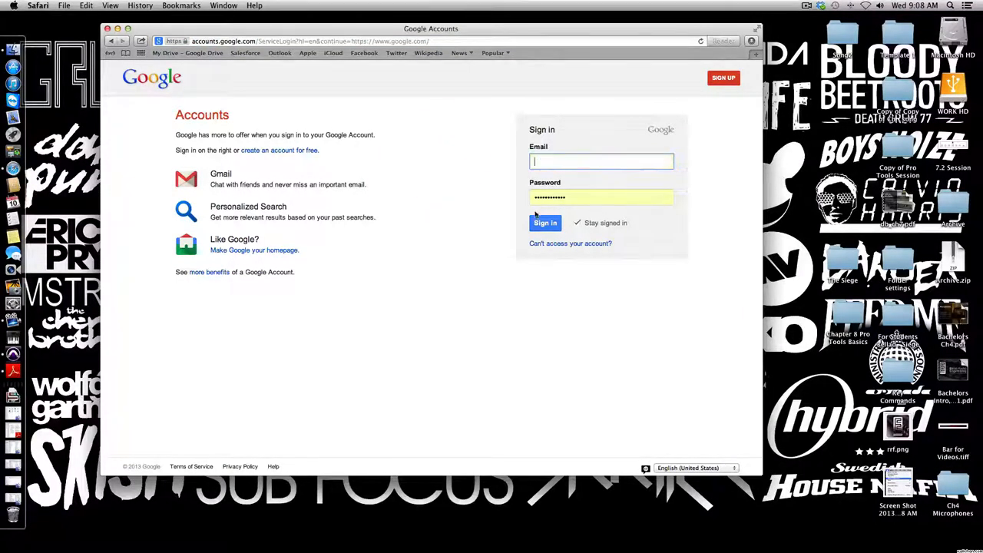
# Sign up for a new Google account, completing the form and accepting the terms
pyautogui.click(601, 196)
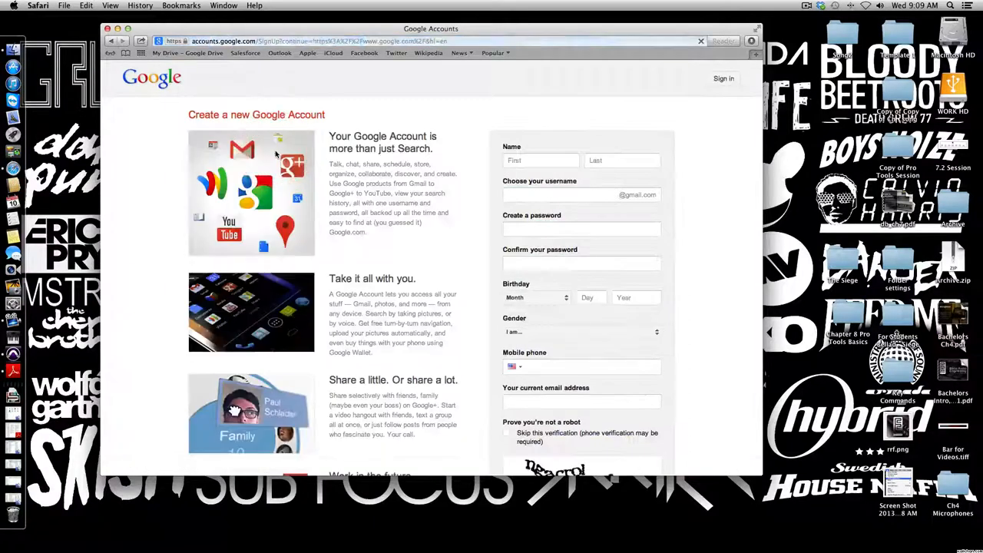
pyautogui.click(541, 162)
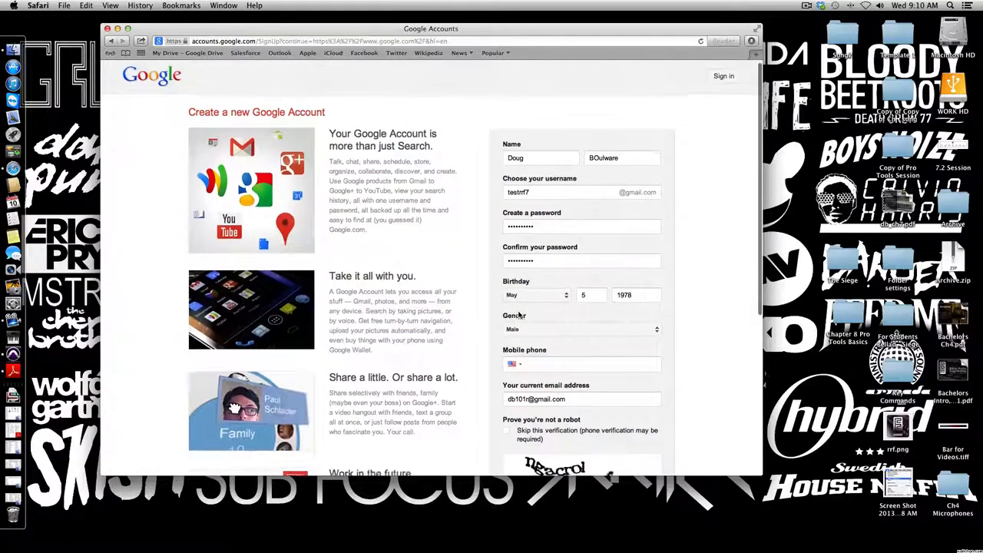
pyautogui.scroll(-3)
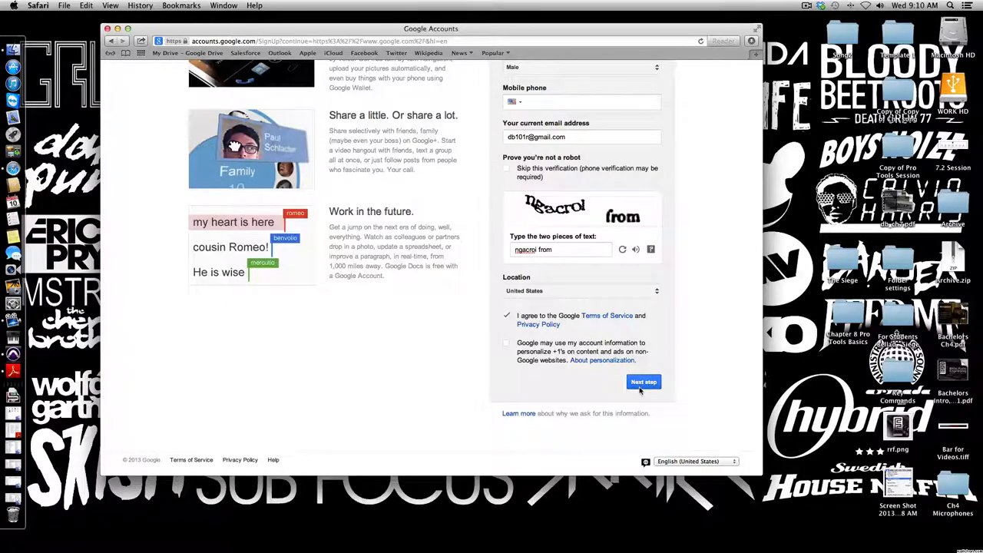
pyautogui.click(644, 381)
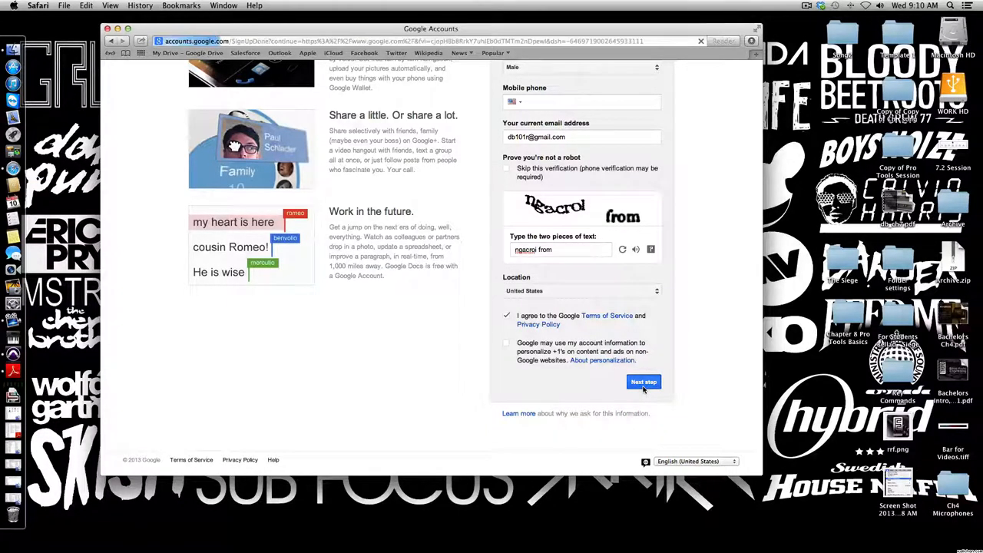
pyautogui.click(644, 381)
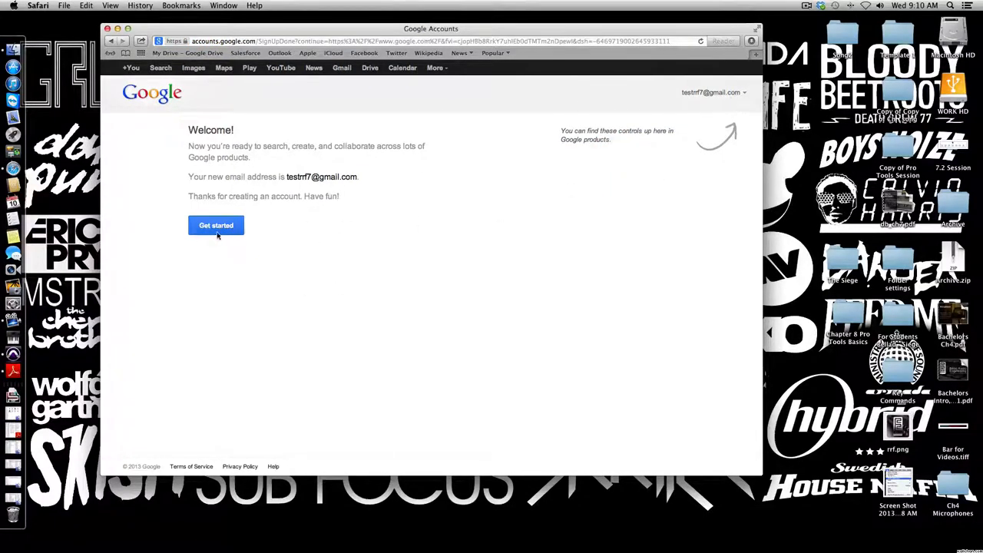
# Continue from the welcome page and join Google+ from the signed-in account menu
pyautogui.click(215, 224)
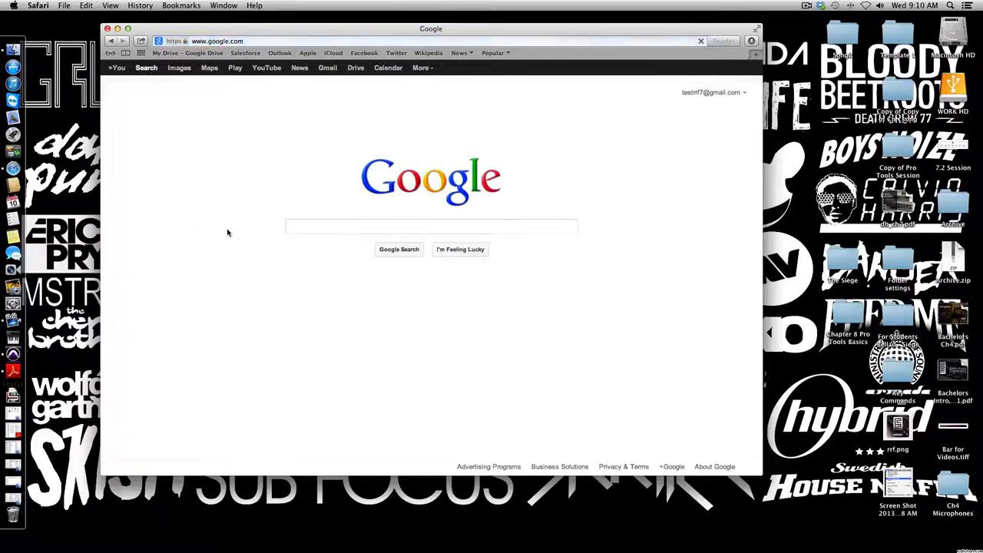
pyautogui.click(430, 226)
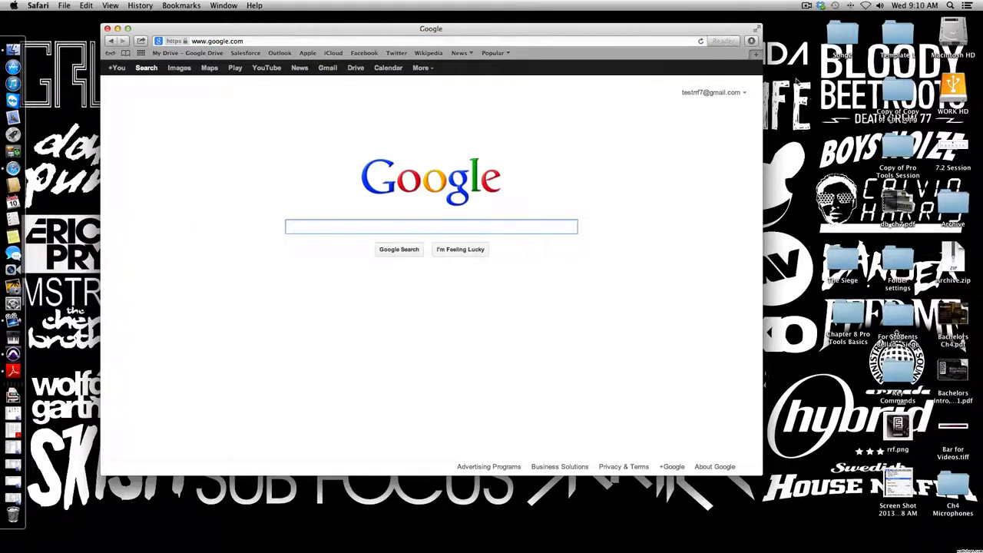
pyautogui.click(710, 92)
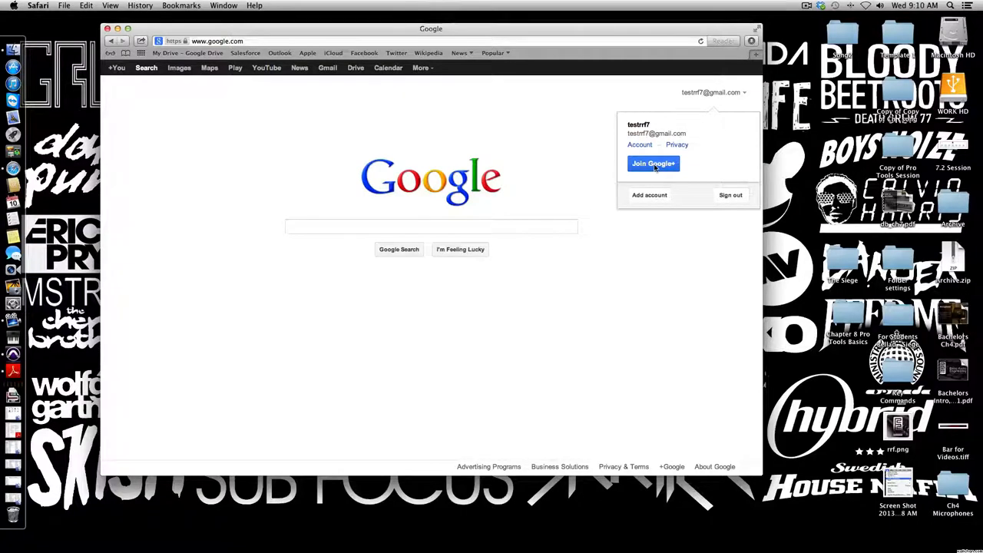
pyautogui.click(655, 163)
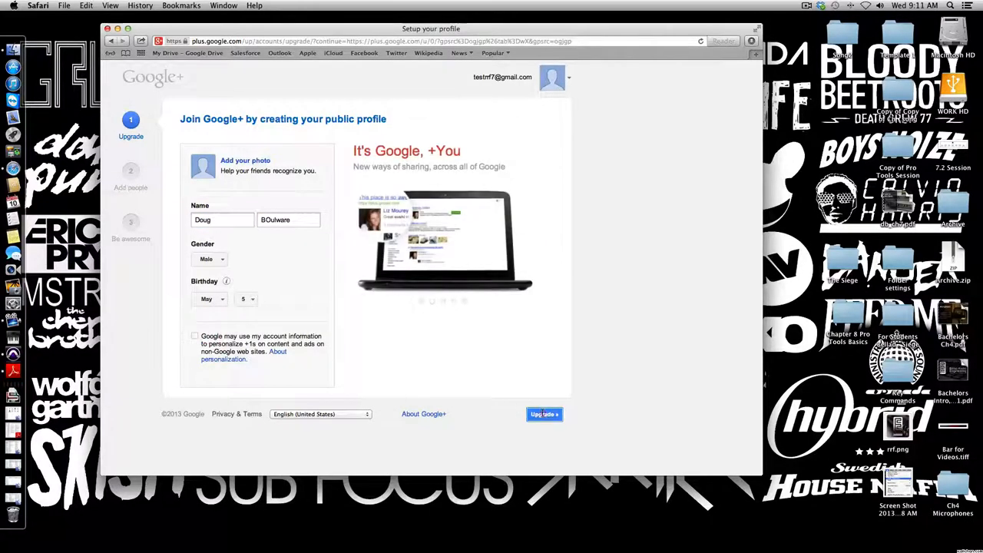
# Create the public Google+ profile and skip finding people from other sites
pyautogui.click(544, 415)
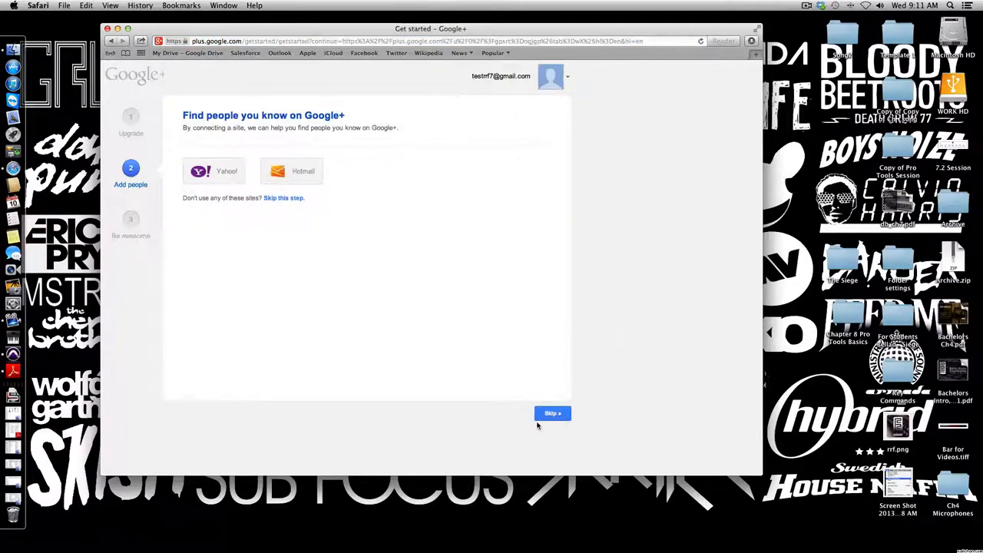
pyautogui.click(553, 413)
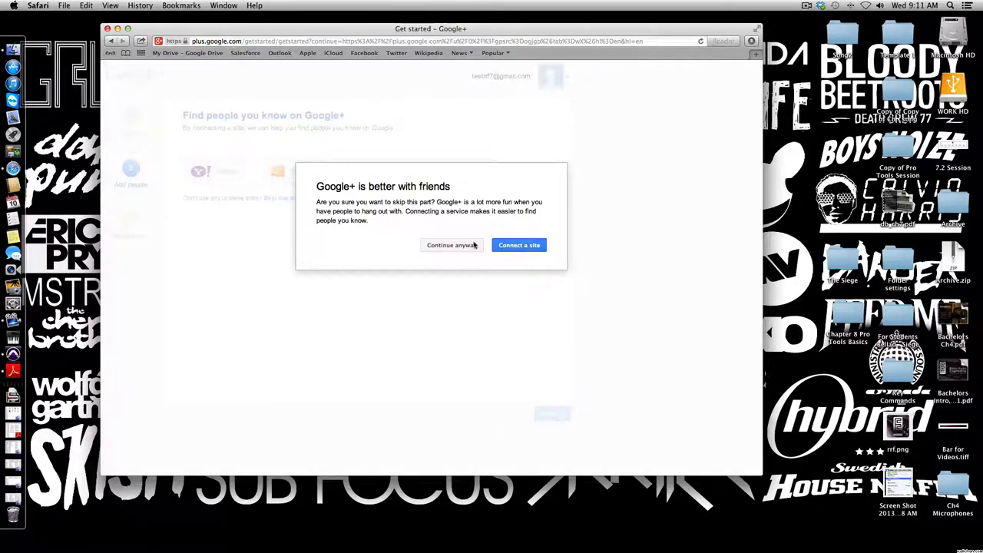
pyautogui.click(452, 246)
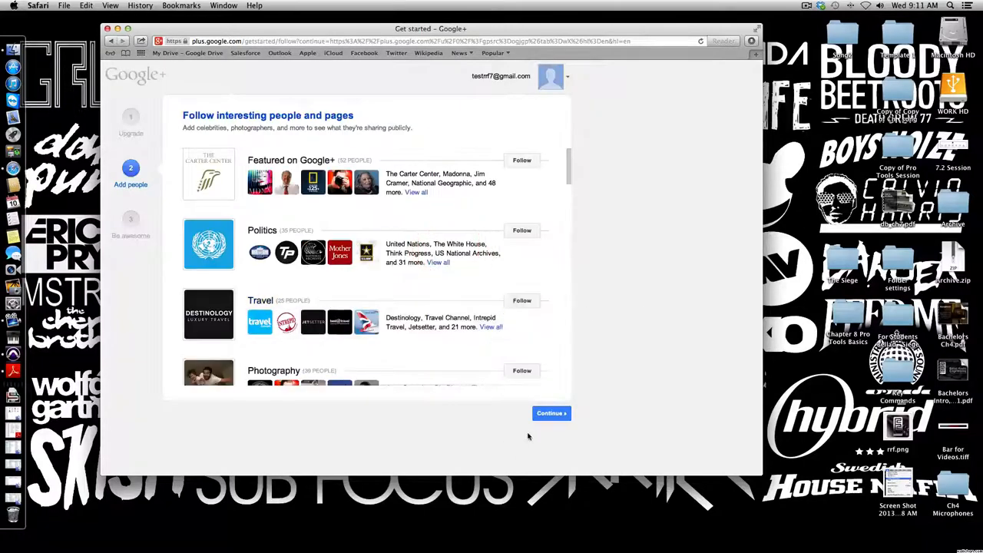
# Skip following people and pages, then finish the profile setup
pyautogui.click(552, 413)
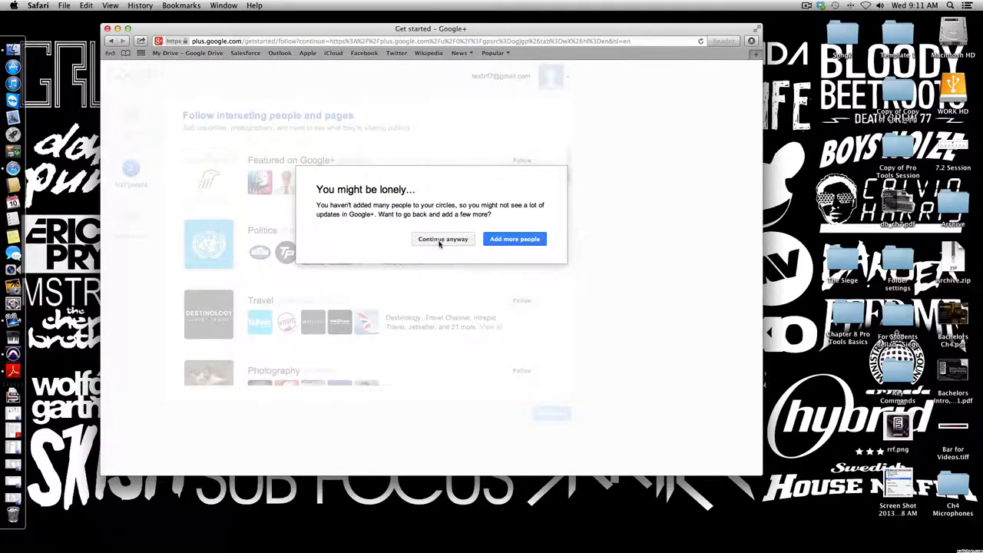
pyautogui.click(442, 239)
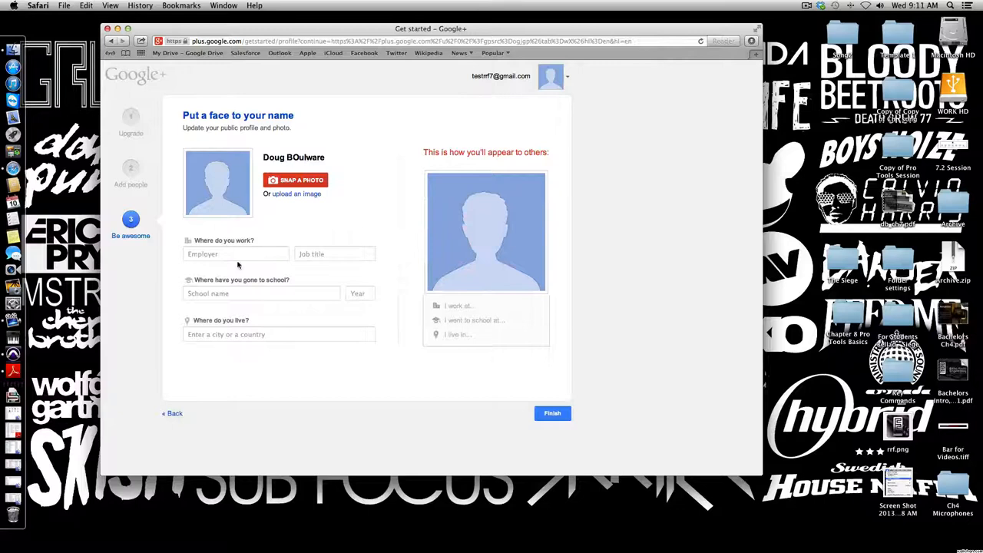
pyautogui.click(553, 413)
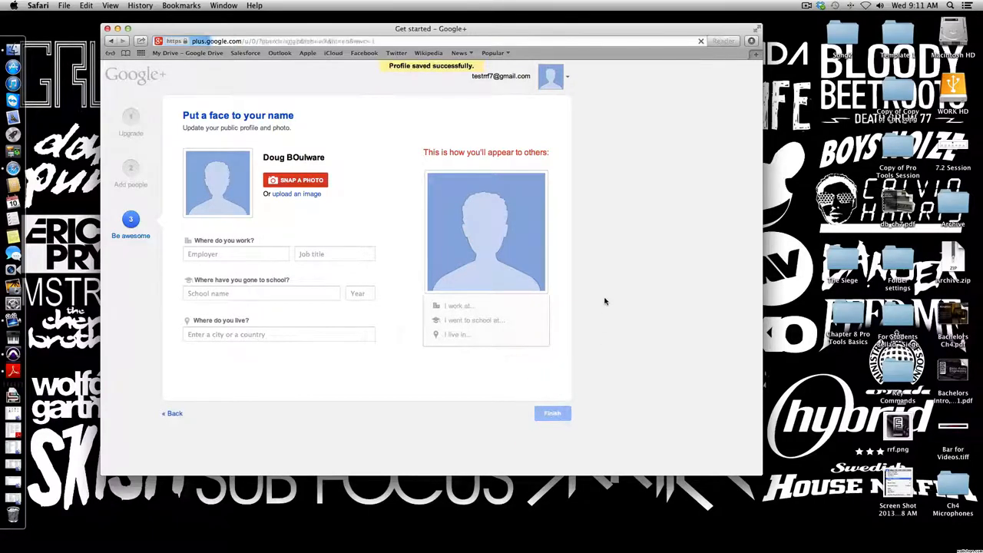
pyautogui.click(553, 413)
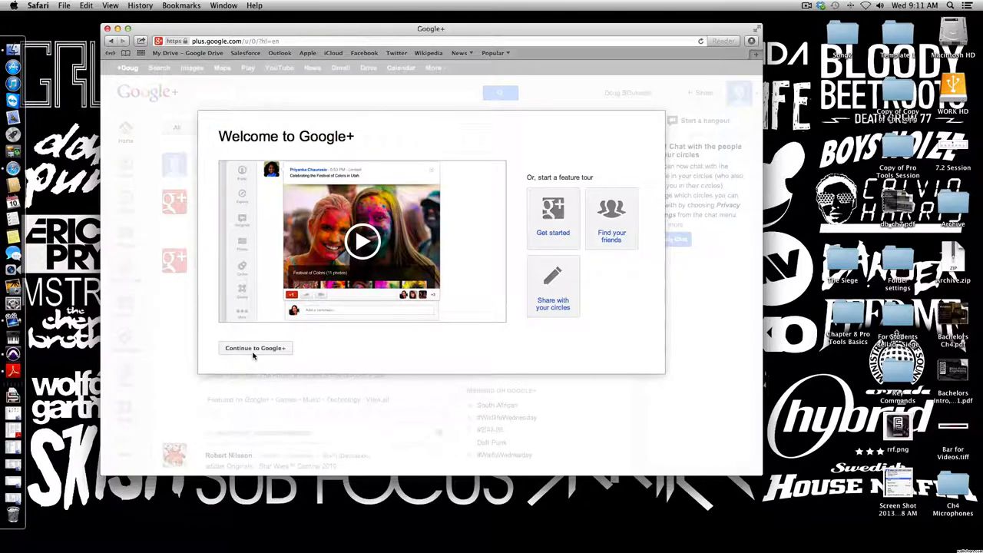
# Enter the Google+ home stream and show all notifications on a full page
pyautogui.click(255, 347)
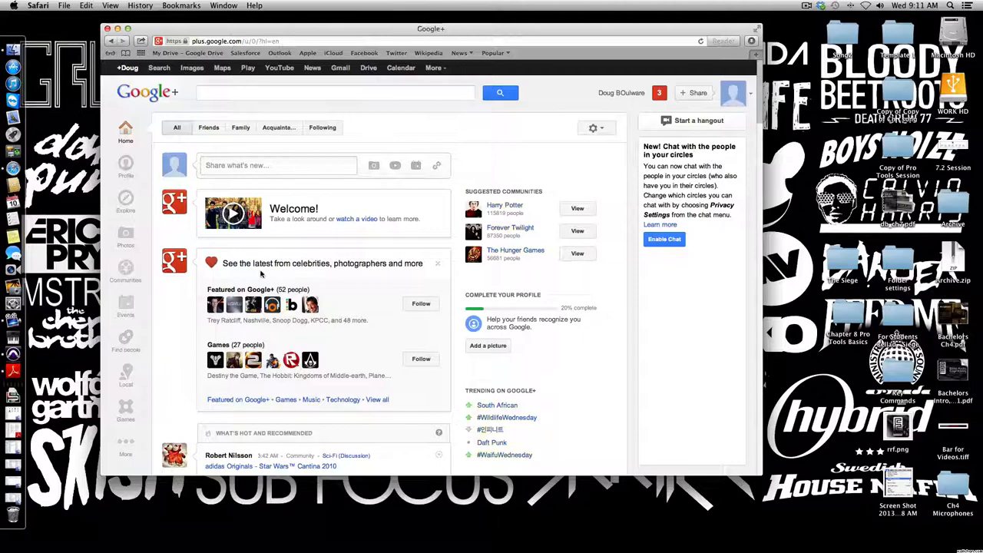
pyautogui.click(659, 92)
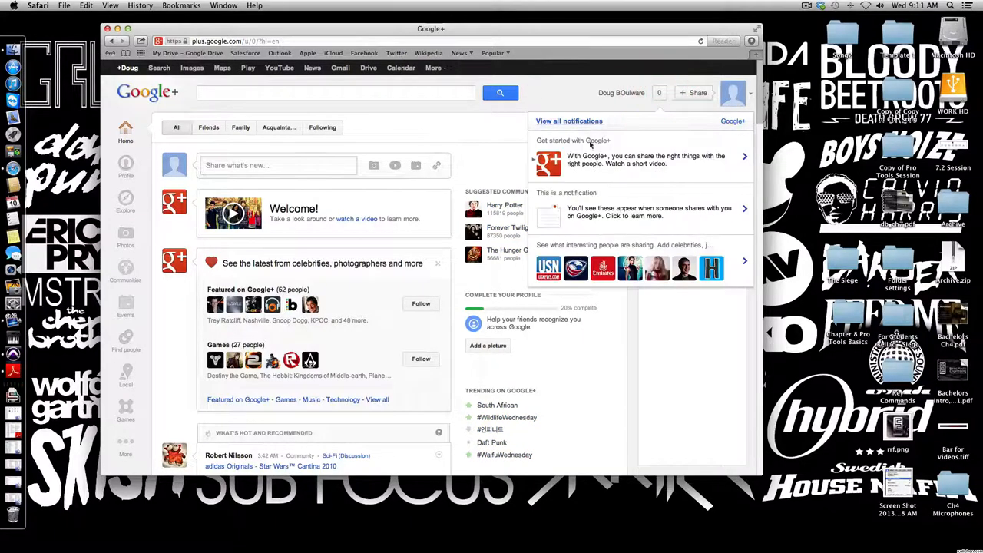
pyautogui.scroll(-3)
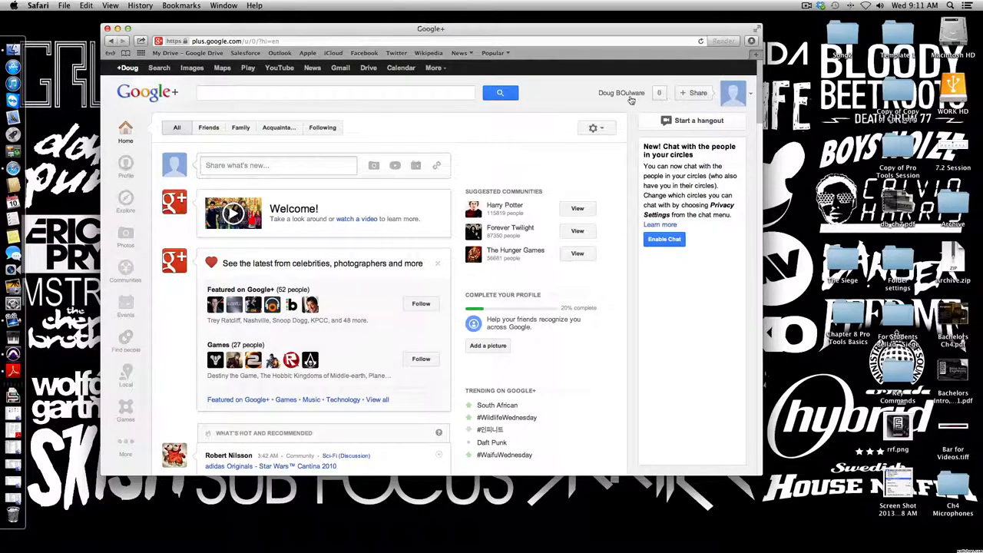
pyautogui.click(659, 92)
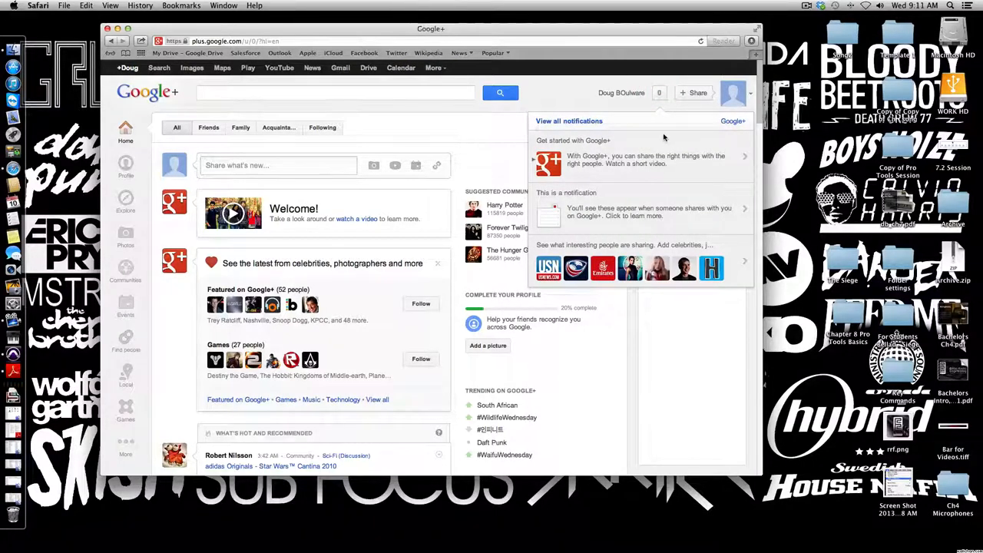
pyautogui.click(568, 120)
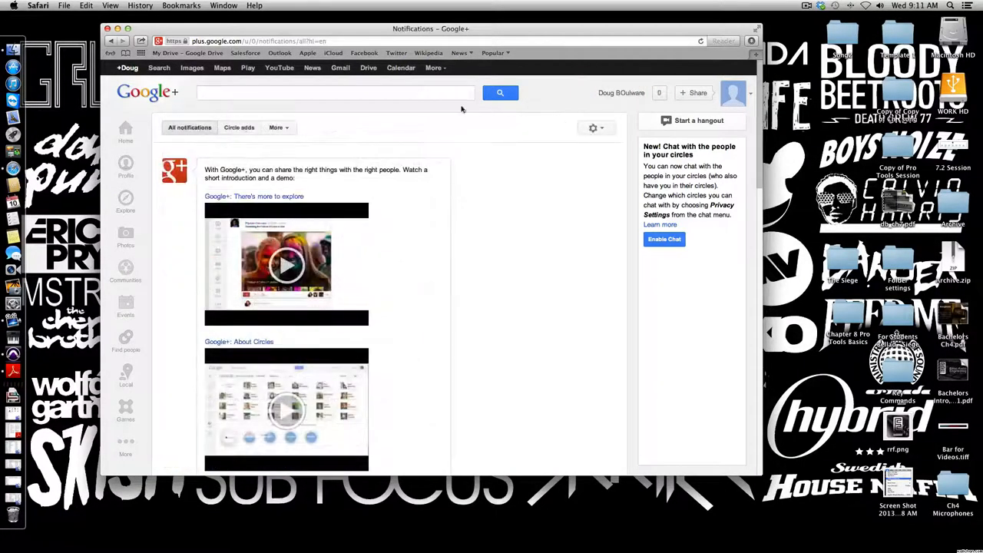
pyautogui.moveTo(301, 148)
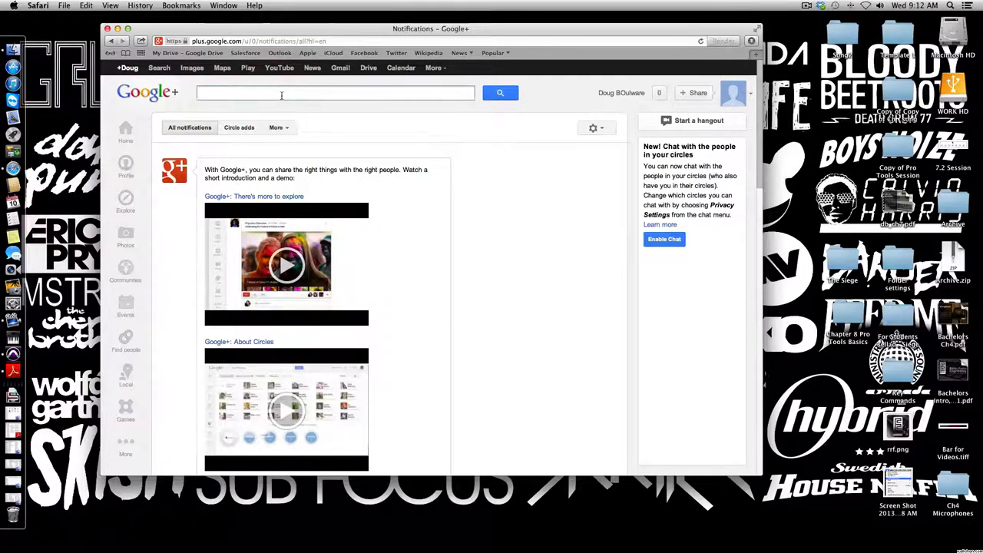
pyautogui.write('Boulware')
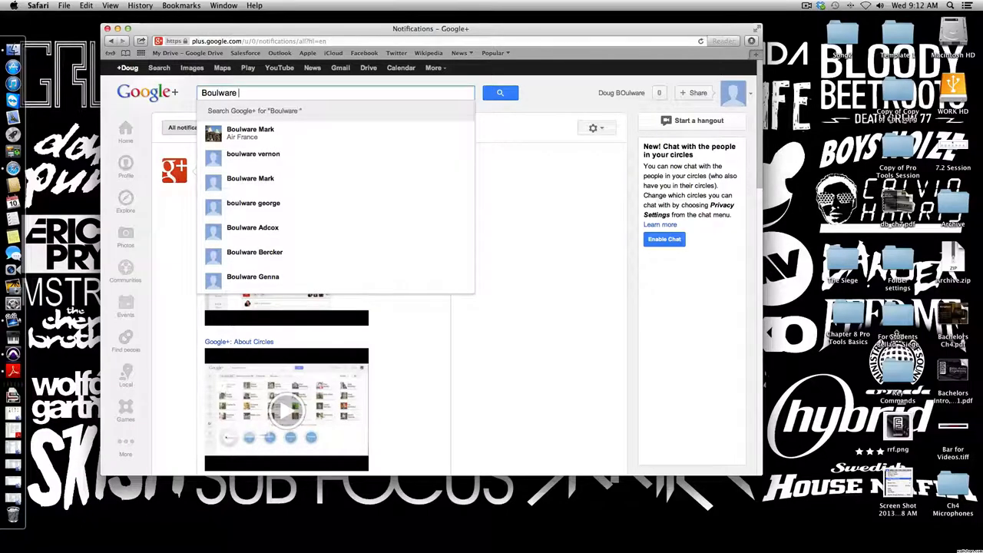
pyautogui.write('Doug')
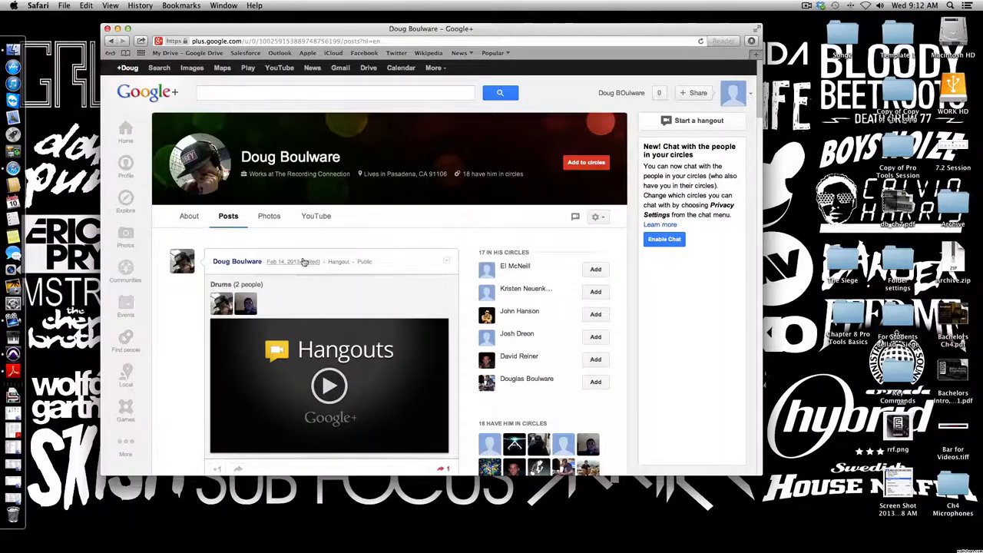
pyautogui.click(586, 163)
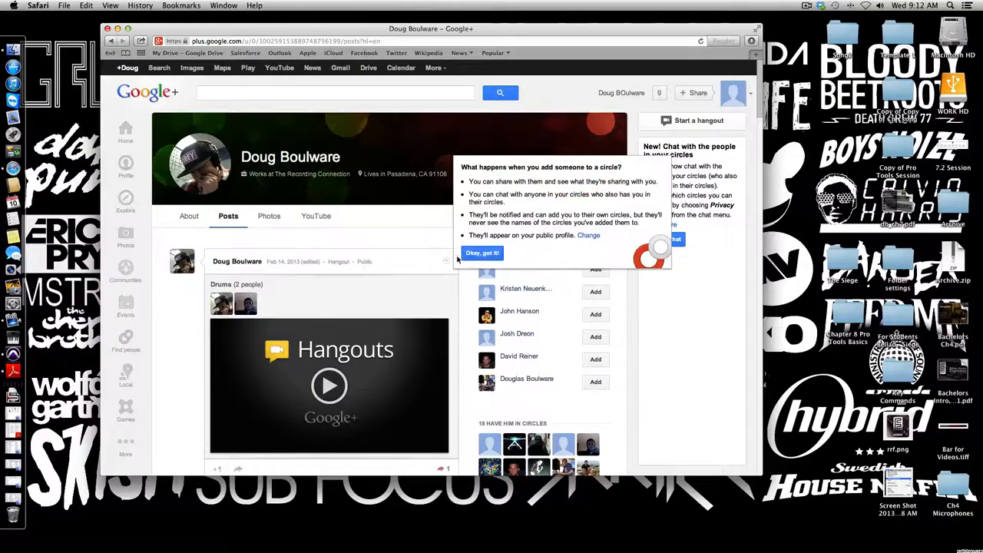
pyautogui.click(482, 252)
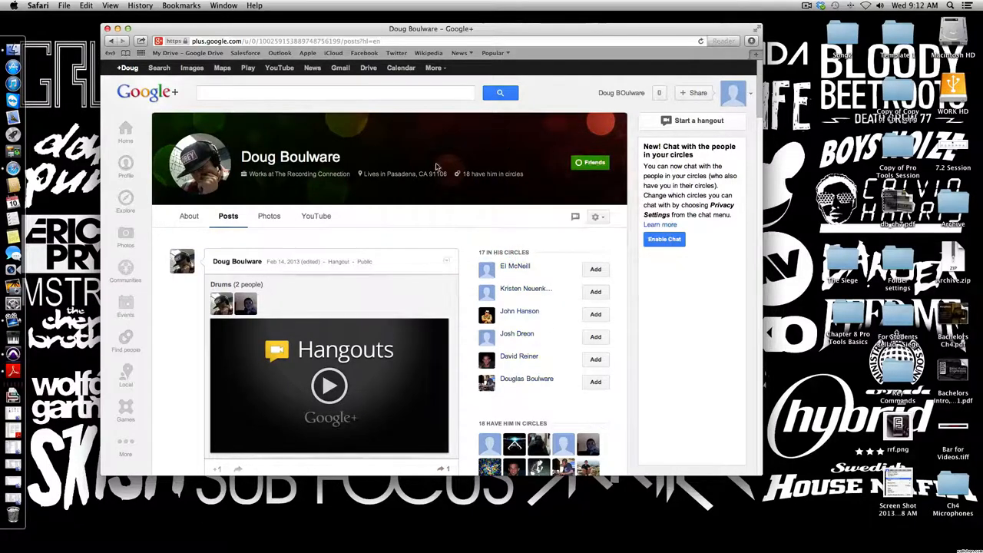
pyautogui.moveTo(431, 140)
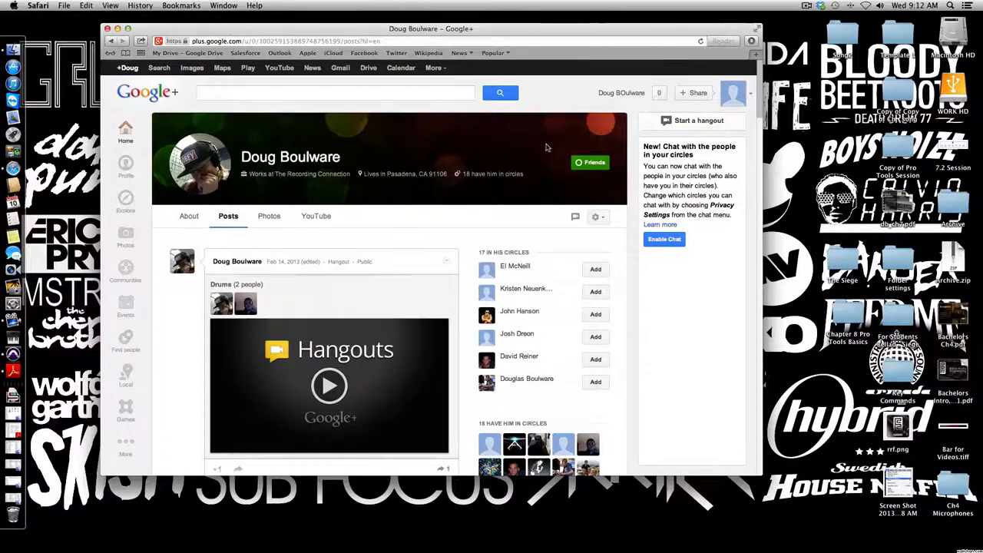
pyautogui.click(691, 120)
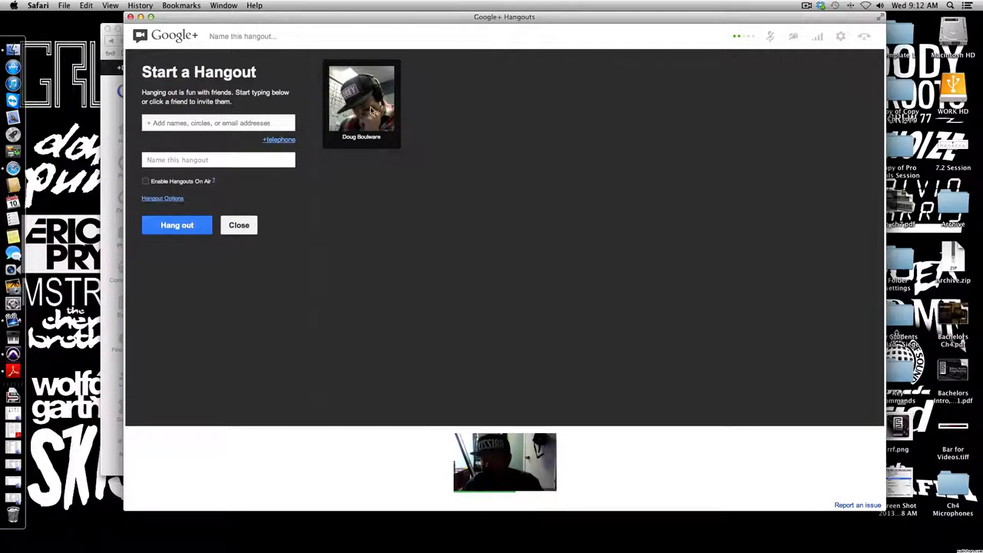
pyautogui.click(361, 100)
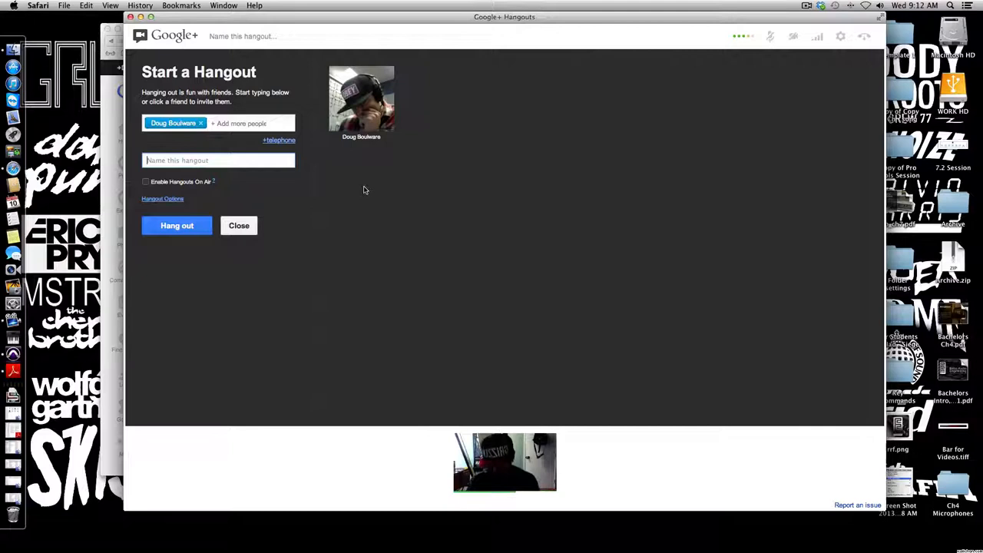
pyautogui.write('Test')
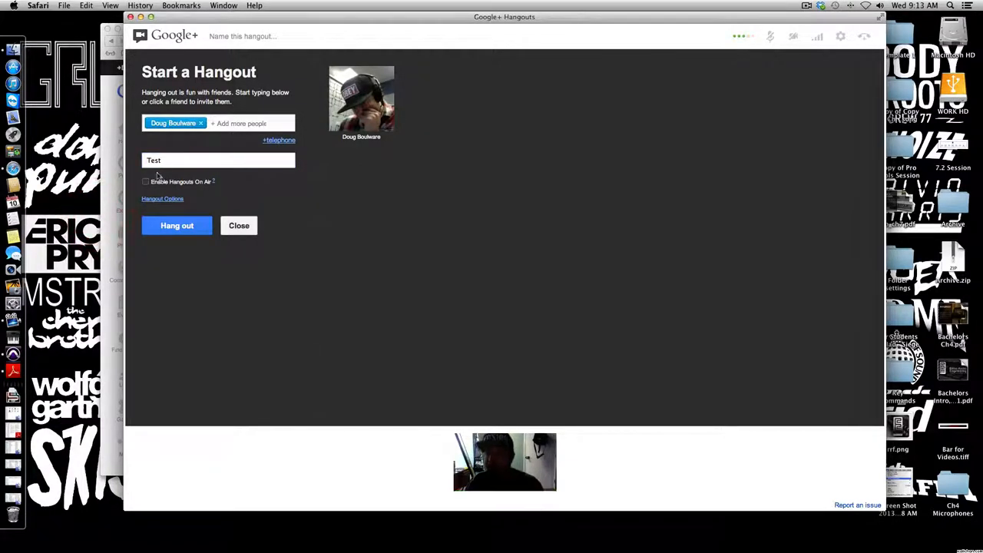
pyautogui.click(146, 181)
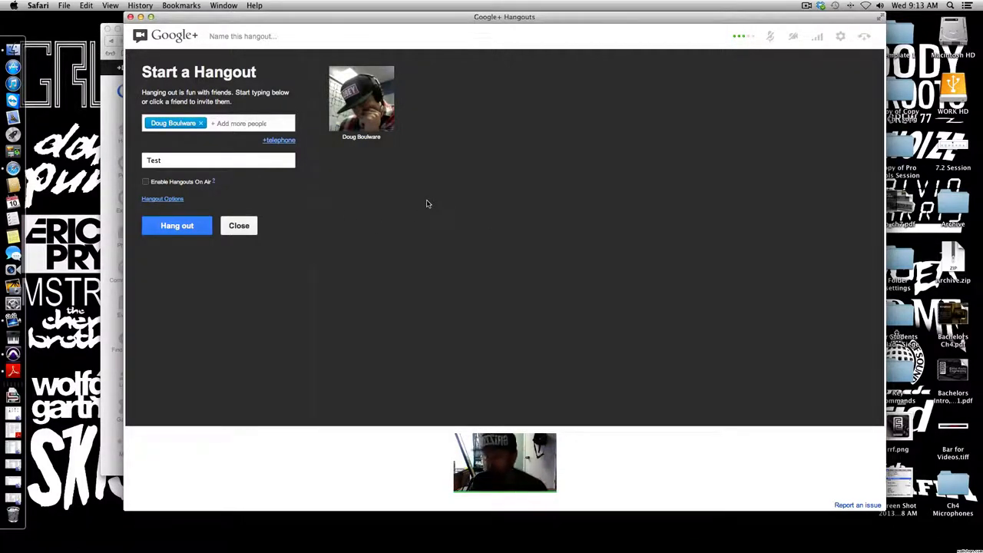
pyautogui.moveTo(458, 172)
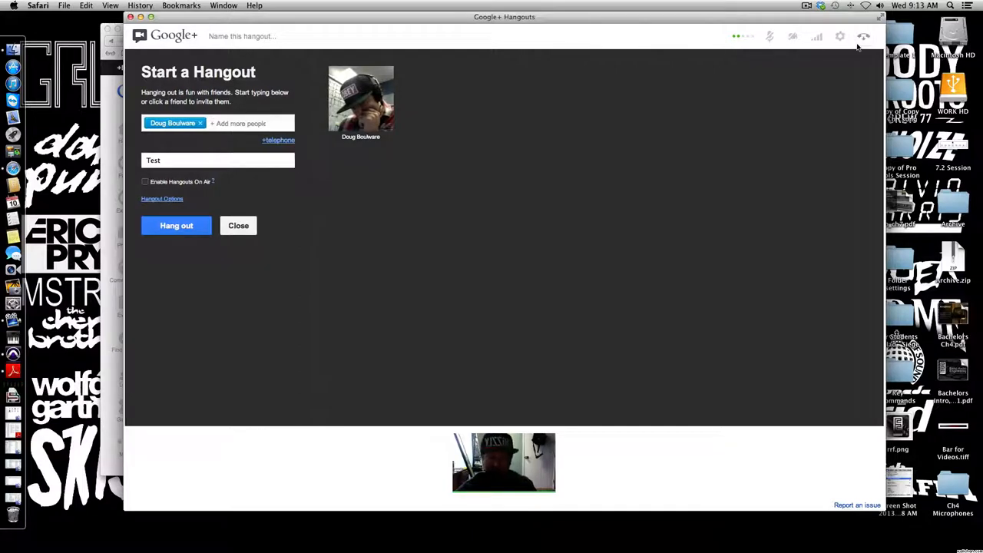
# Close the Test hangout window and start a fresh, empty hangout
pyautogui.click(238, 224)
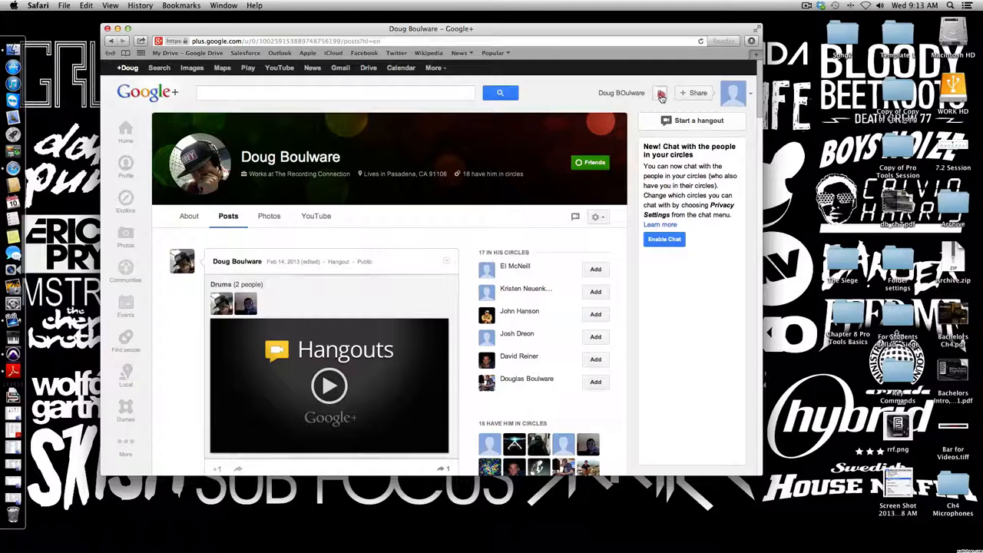
pyautogui.click(660, 92)
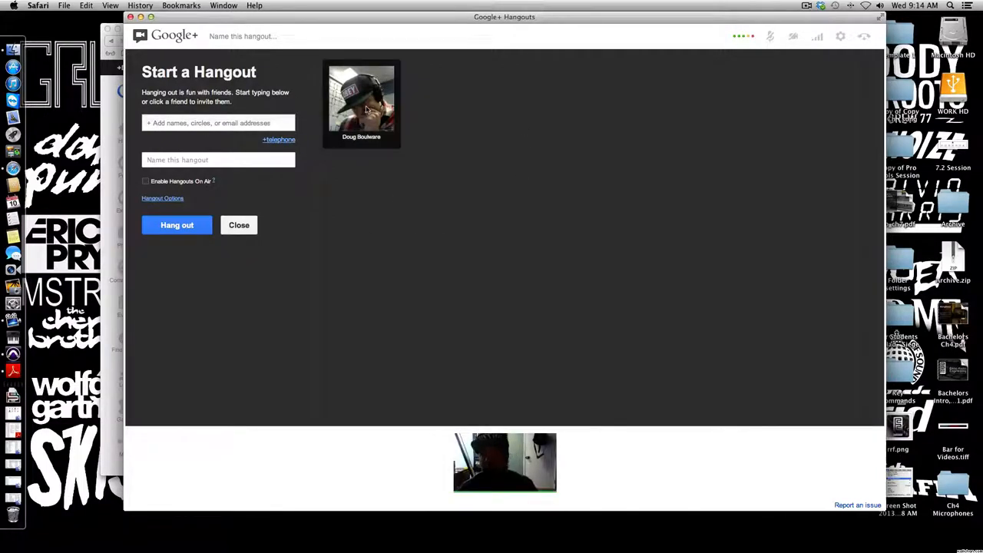
pyautogui.moveTo(479, 94)
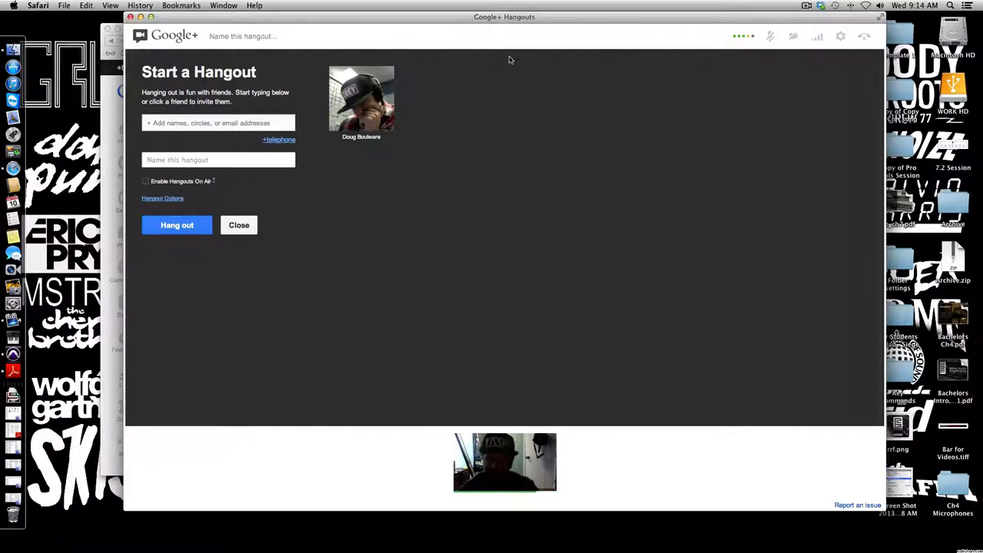
pyautogui.moveTo(355, 206)
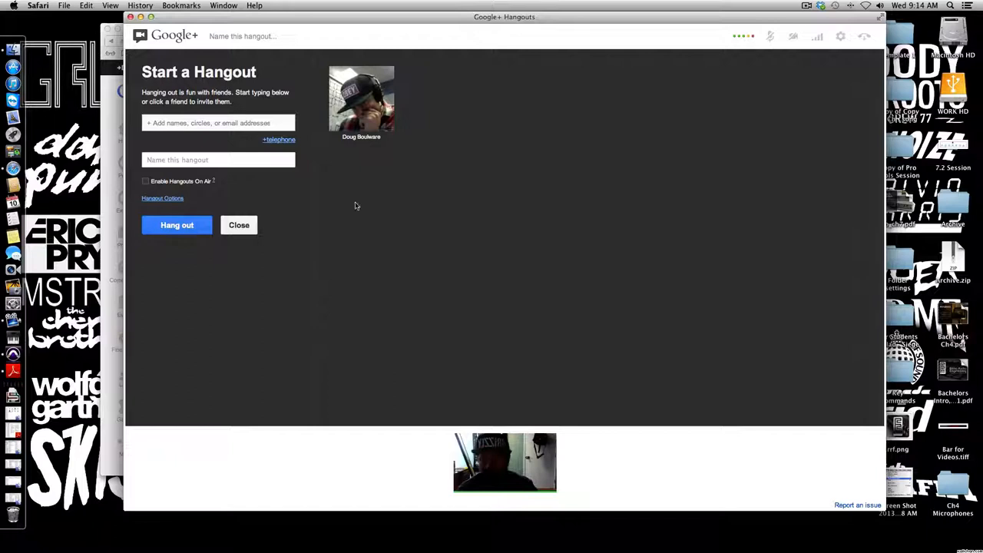
pyautogui.moveTo(565, 204)
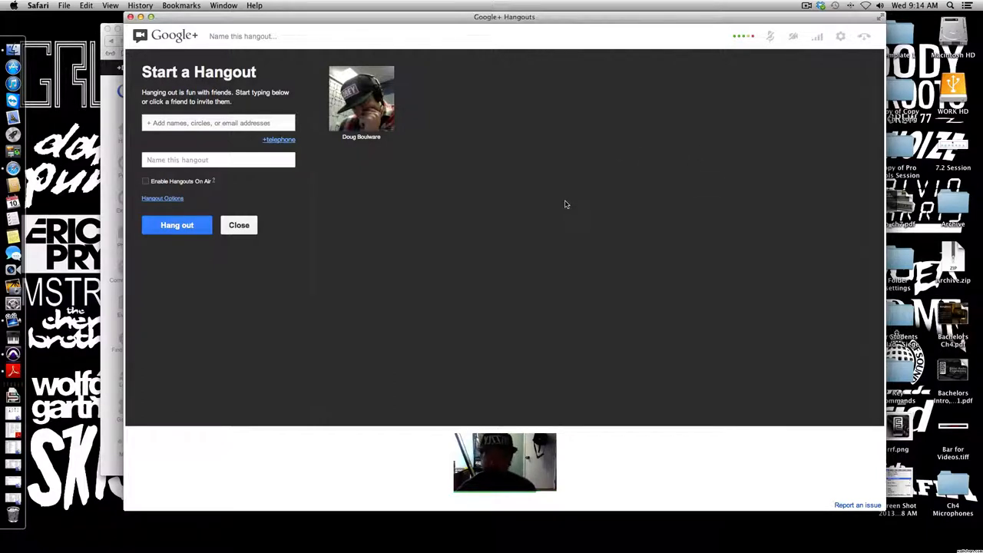
pyautogui.moveTo(476, 166)
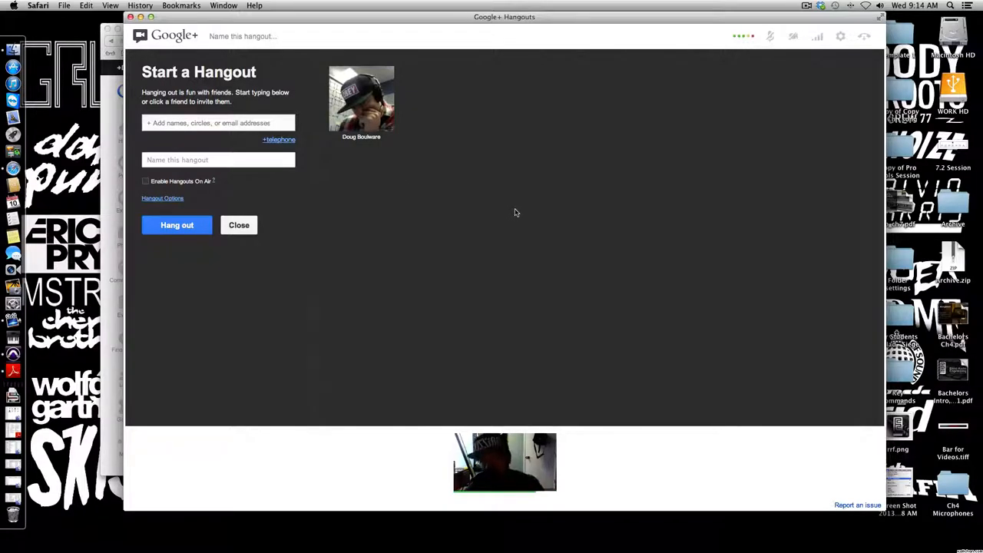
pyautogui.moveTo(818, 37)
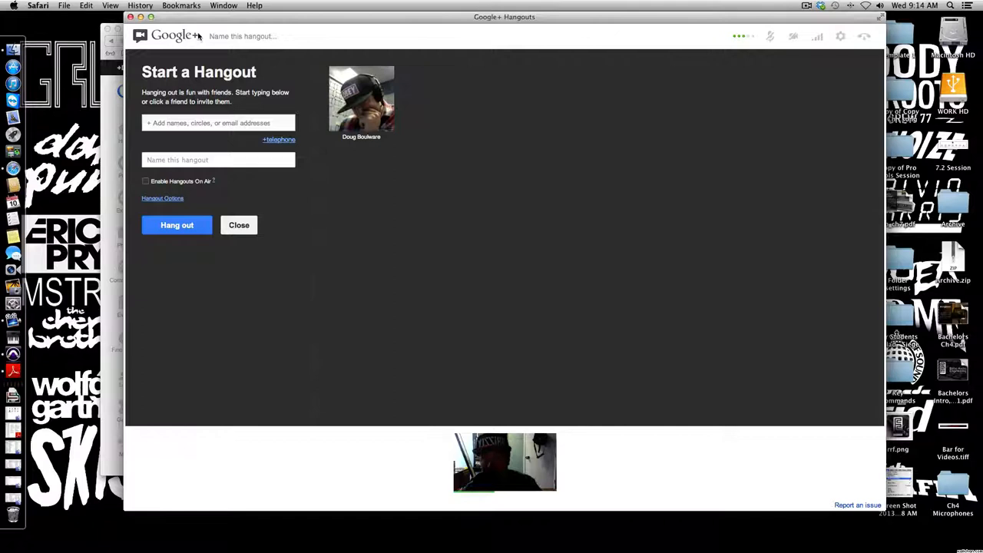
pyautogui.moveTo(592, 37)
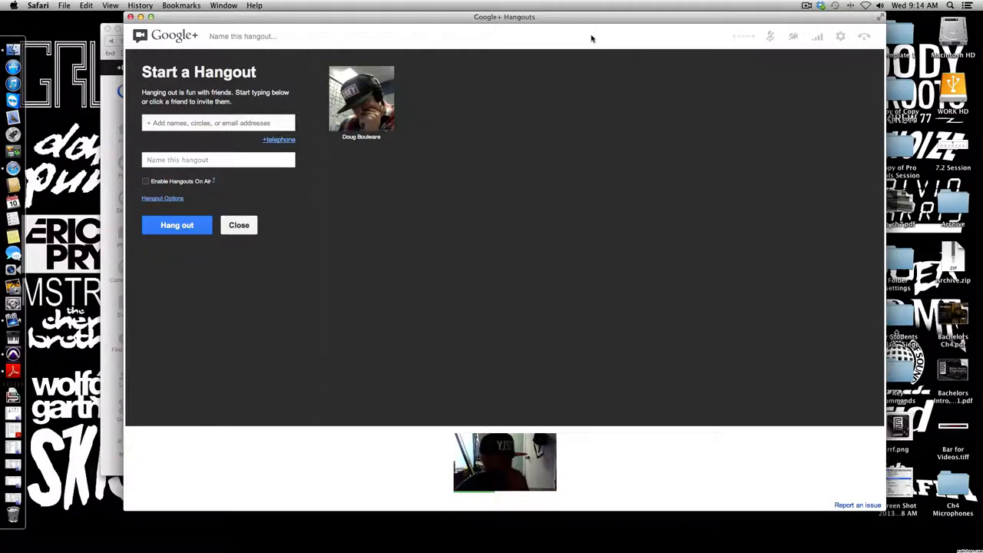